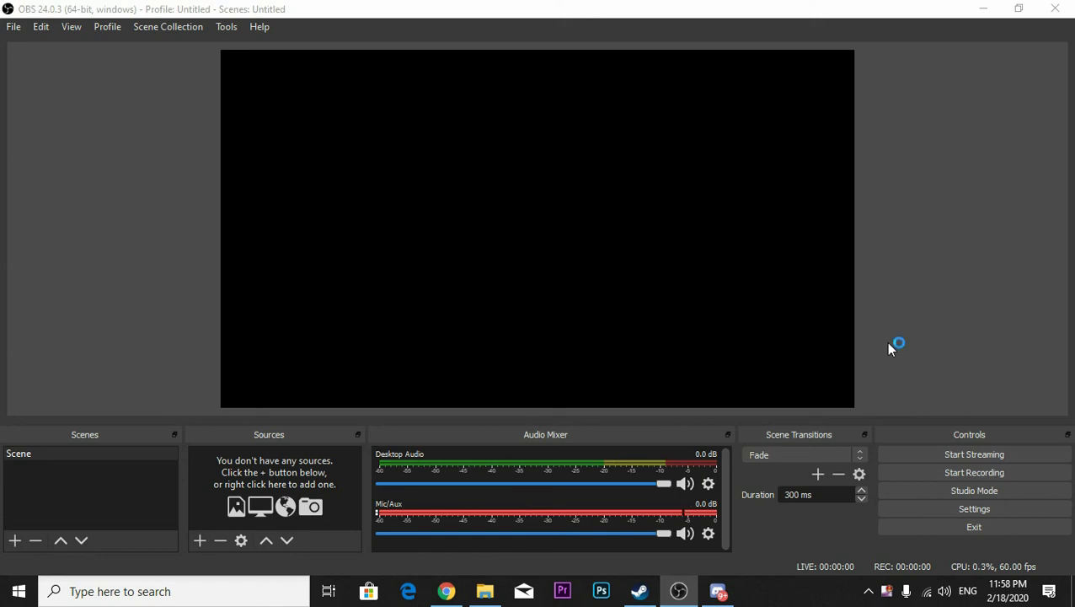
{"action": "mouse_move", "coordinate": [334, 212]}
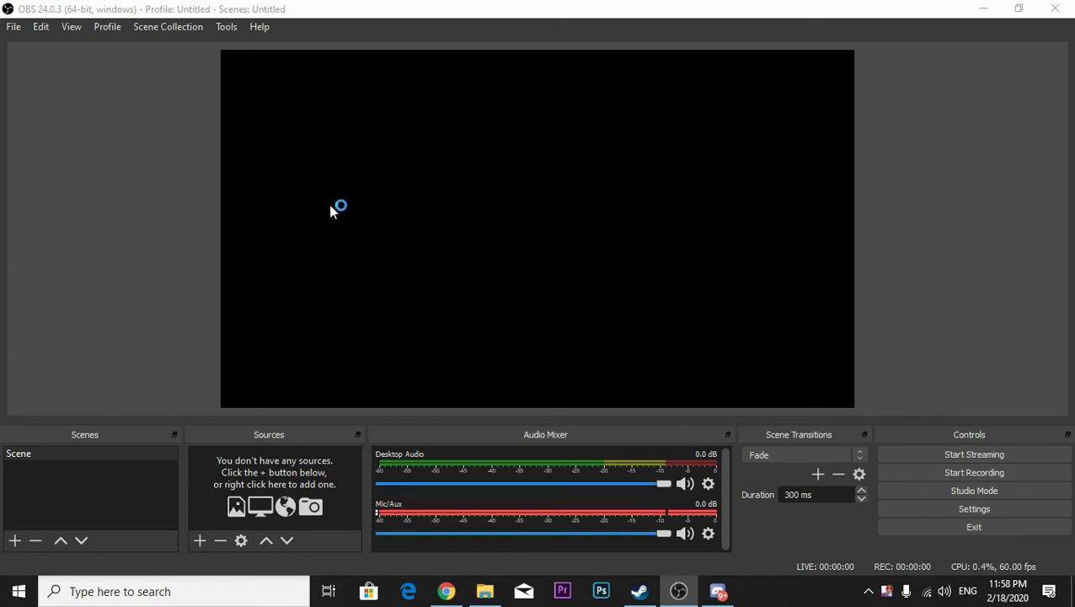
{"action": "mouse_move", "coordinate": [335, 286]}
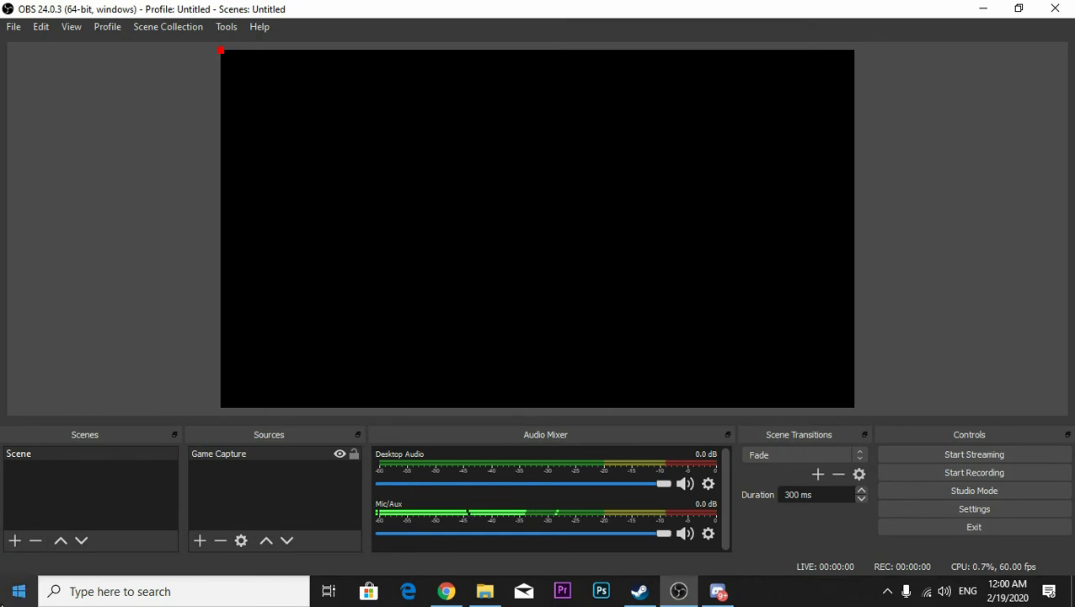
Add a new scene named 'stream1'
{"action": "left_click", "coordinate": [15, 540]}
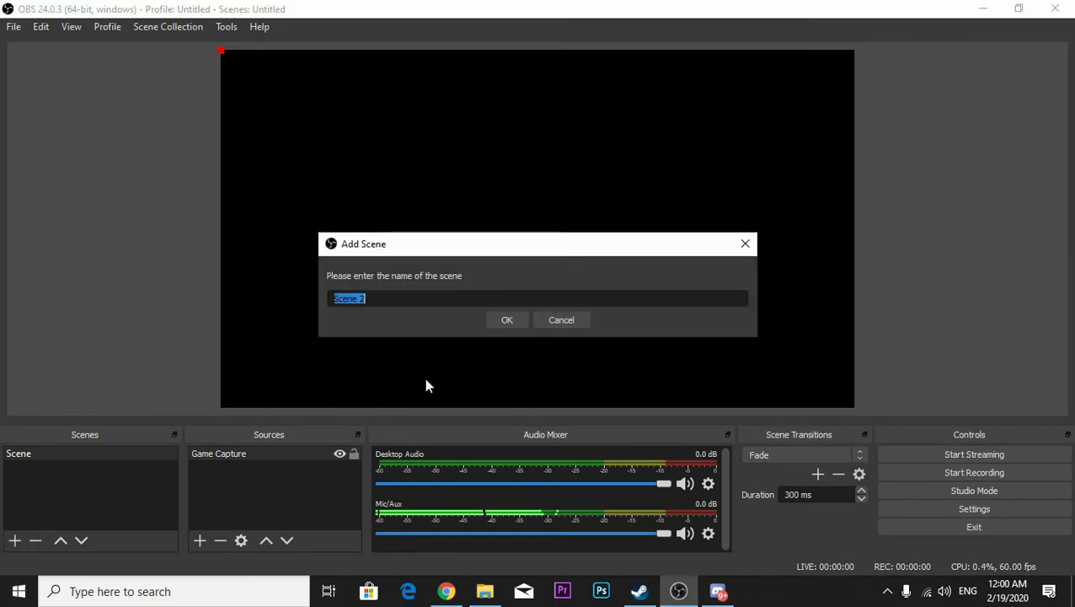
{"action": "type", "text": "str"}
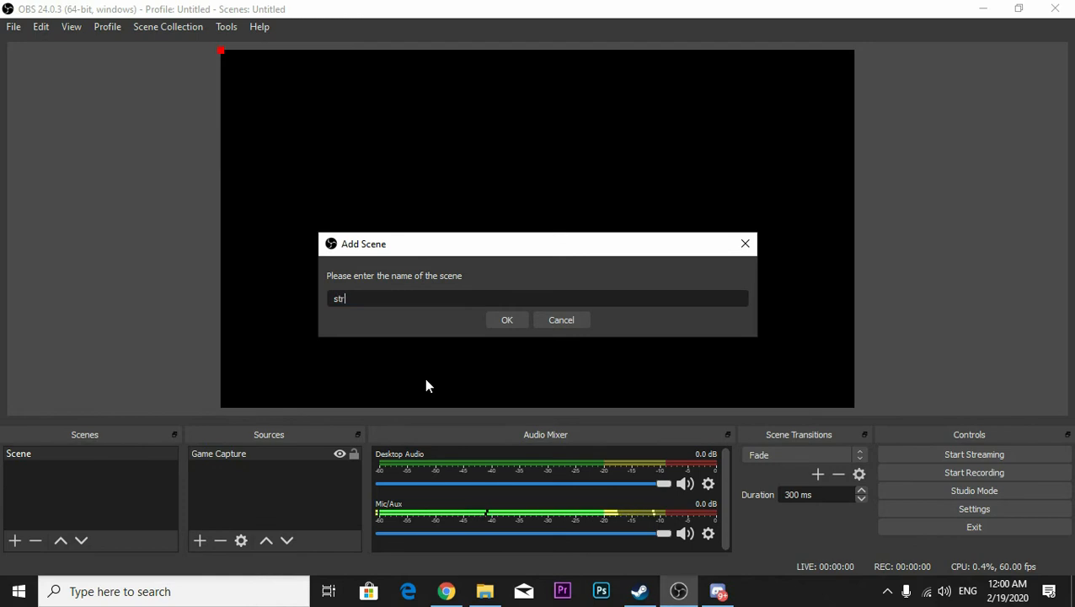
{"action": "left_click", "coordinate": [507, 319]}
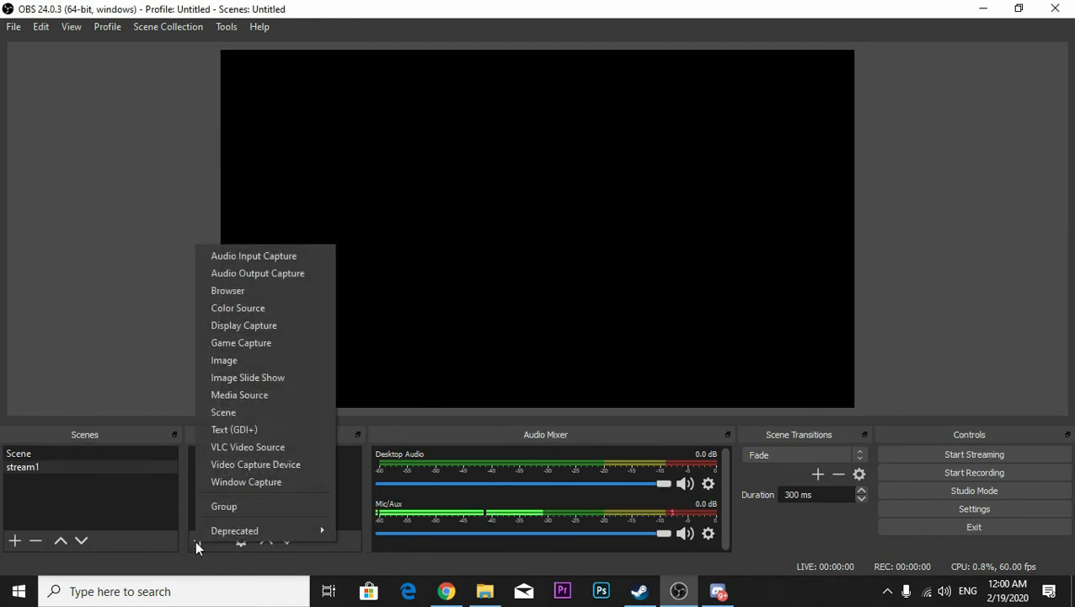
Add a Display Capture source on Display 1, accepting the default properties
{"action": "left_click", "coordinate": [243, 326]}
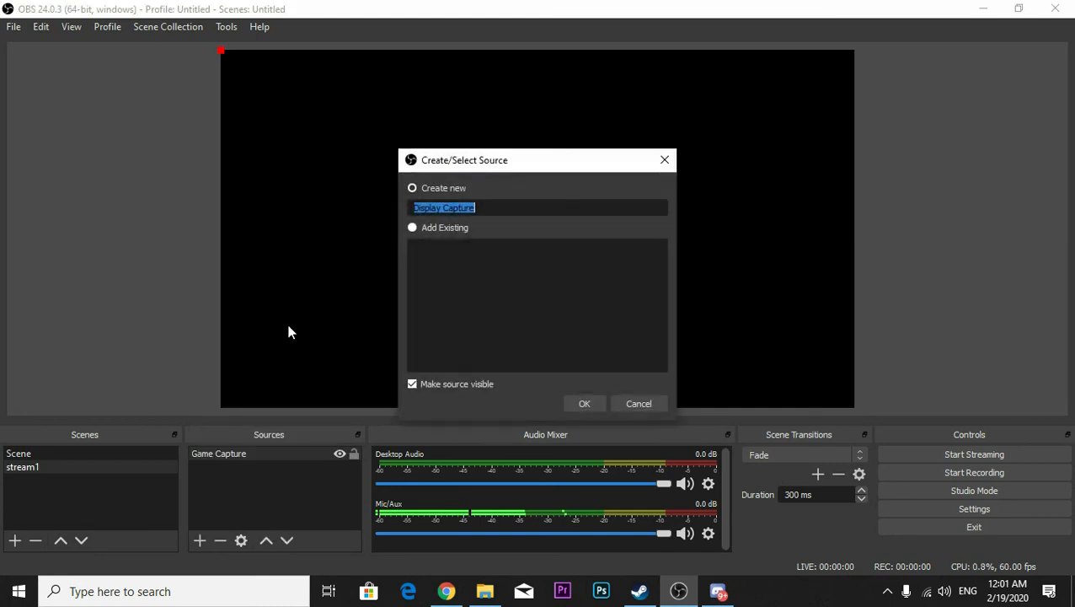
{"action": "left_click", "coordinate": [585, 404]}
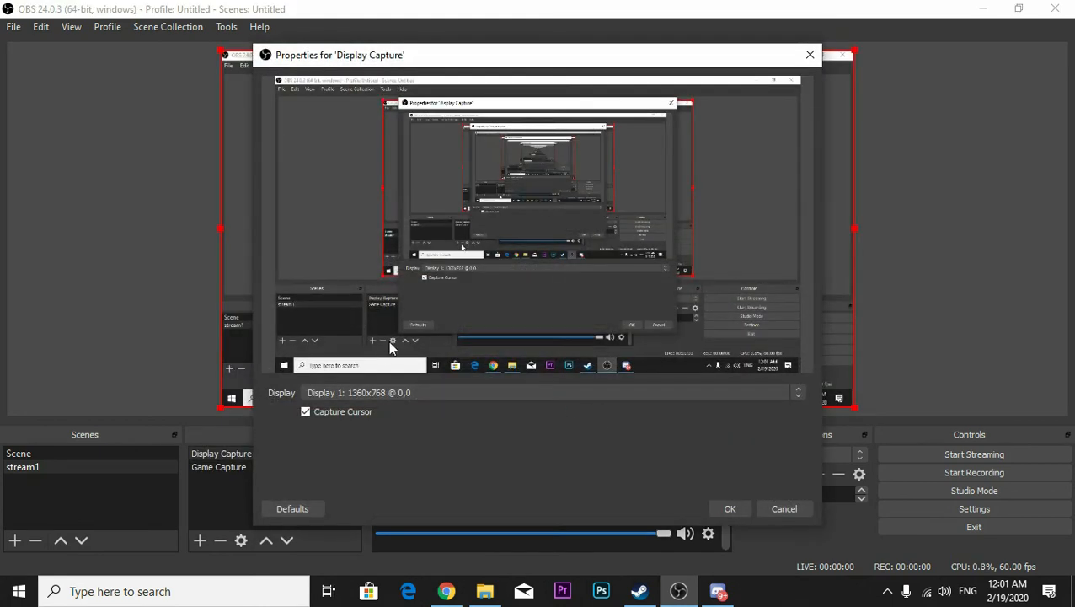
{"action": "mouse_move", "coordinate": [613, 353]}
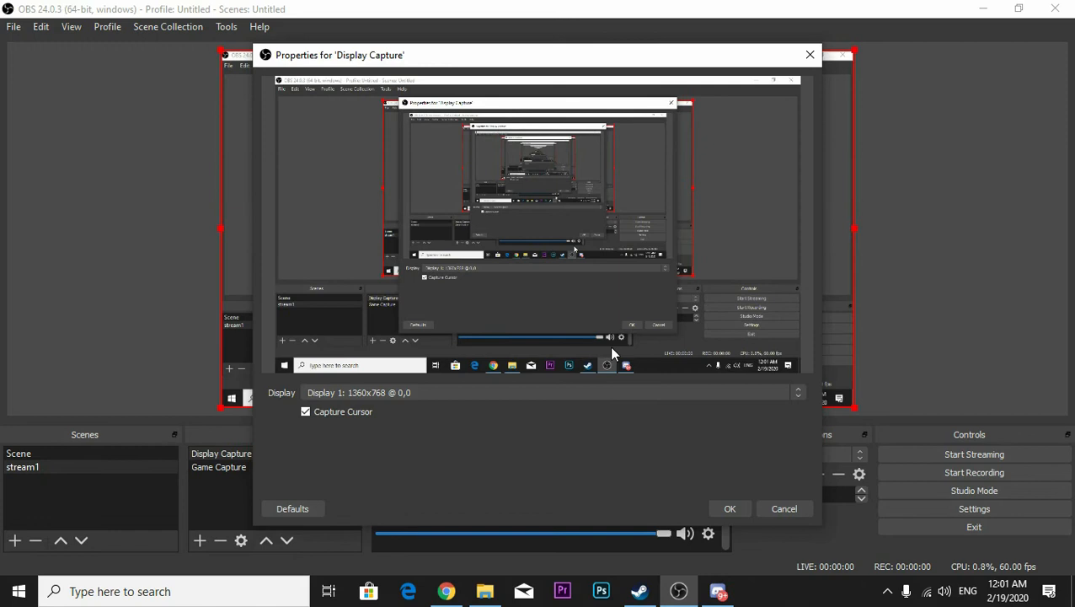
{"action": "mouse_move", "coordinate": [740, 518]}
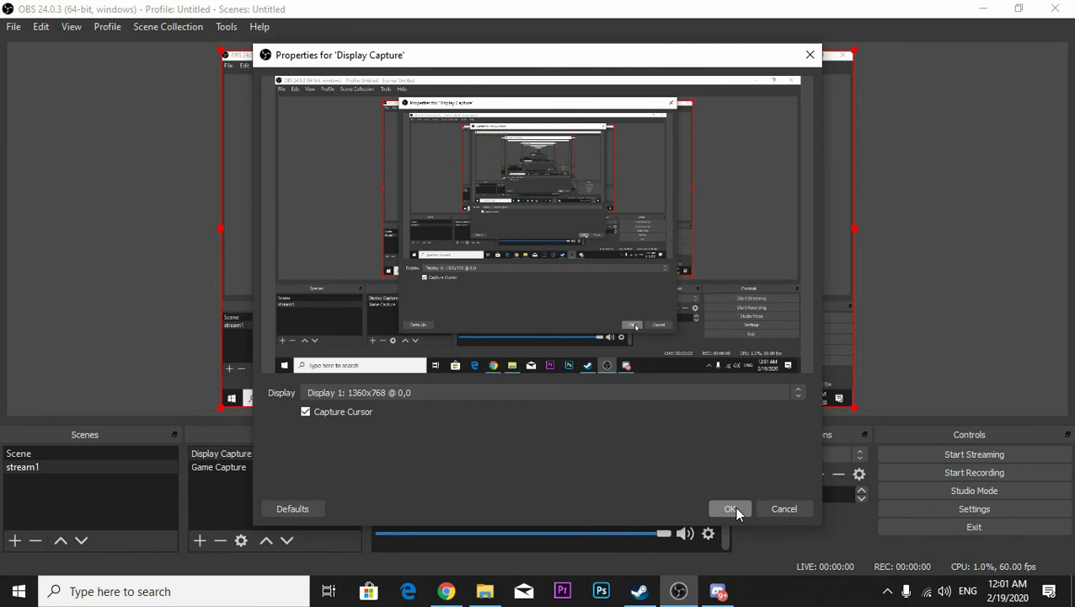
{"action": "left_click", "coordinate": [731, 508]}
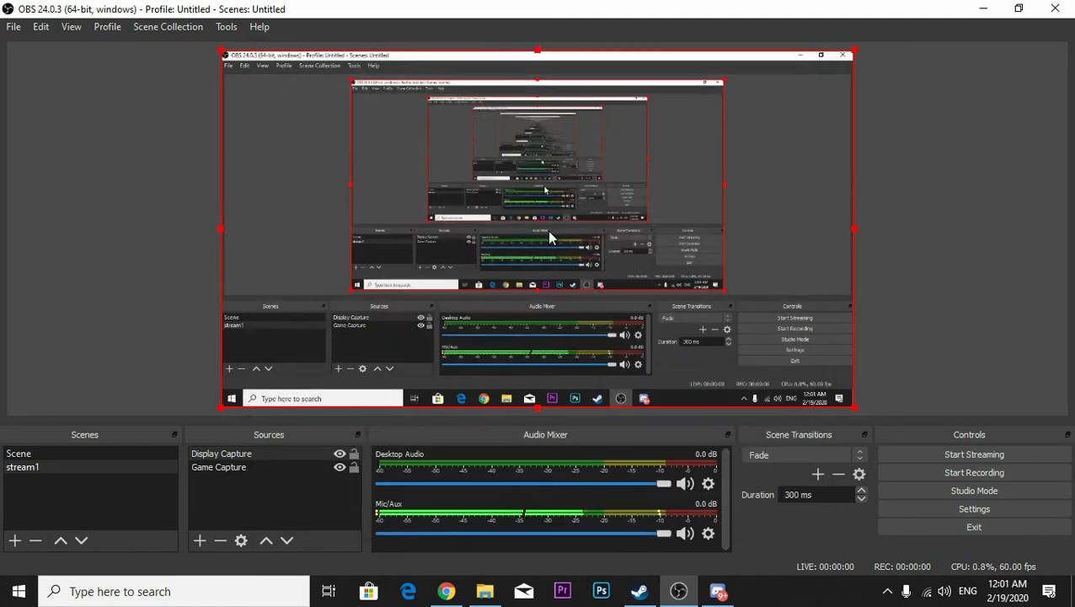
{"action": "mouse_move", "coordinate": [564, 253]}
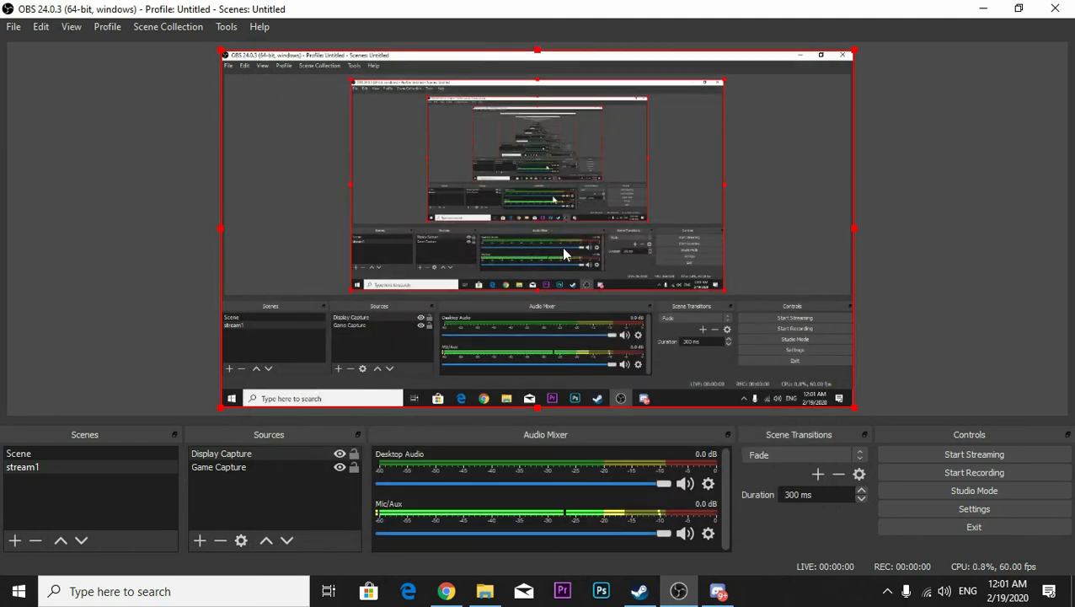
{"action": "mouse_move", "coordinate": [192, 481]}
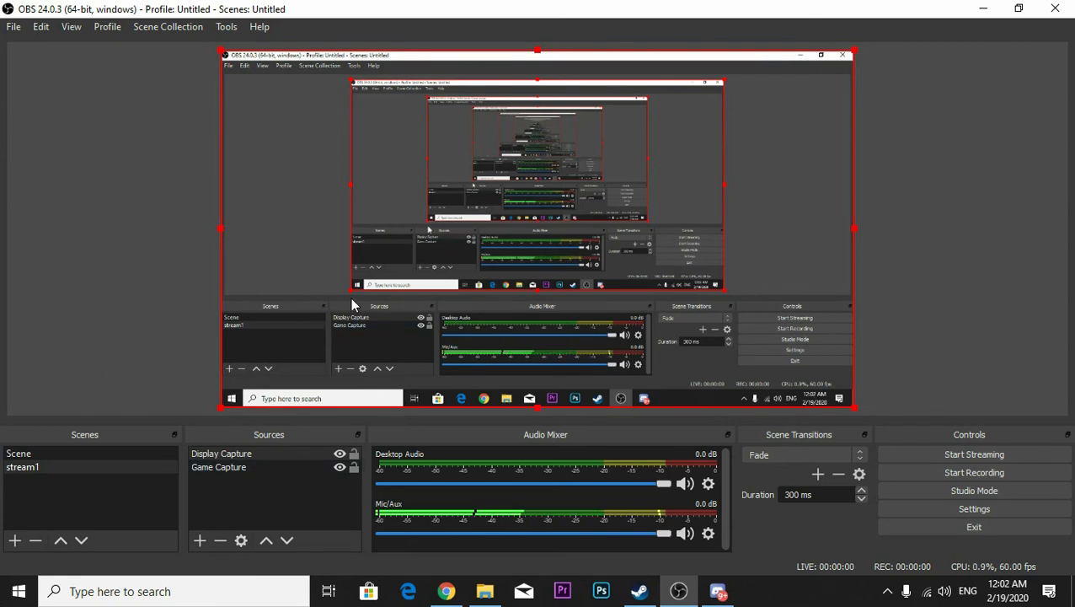
Select the Game Capture and Display Capture sources, then minimize OBS to the desktop
{"action": "left_click", "coordinate": [218, 467]}
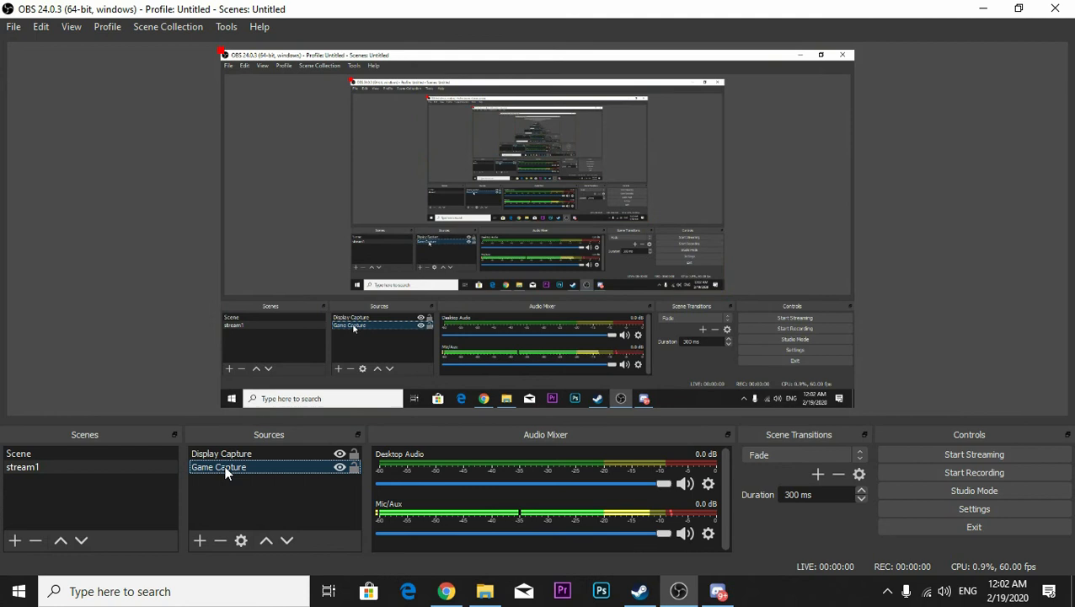
{"action": "left_click", "coordinate": [221, 453]}
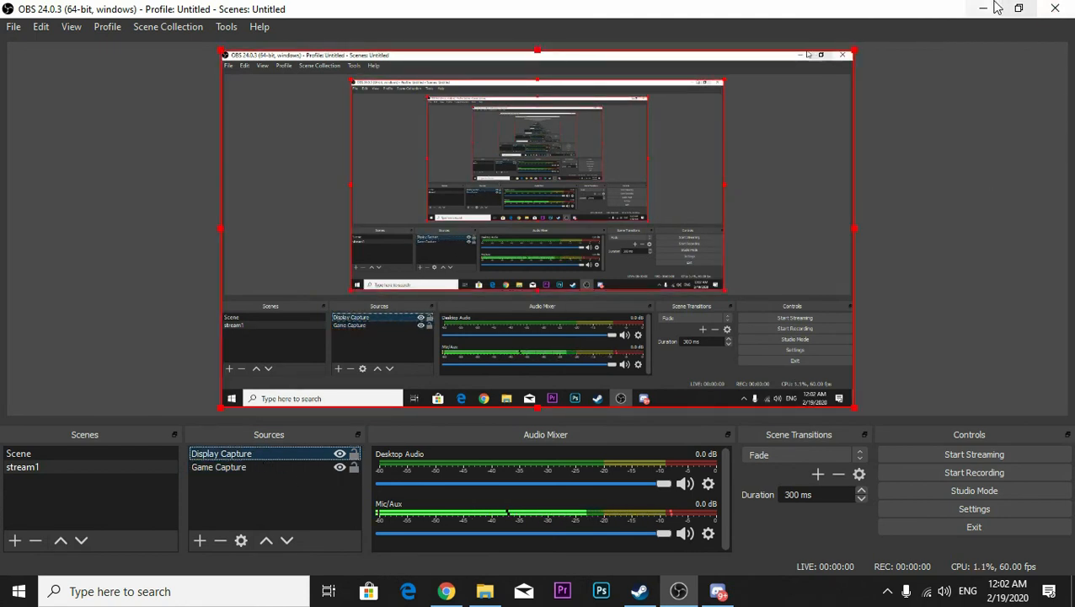
{"action": "left_click", "coordinate": [445, 591]}
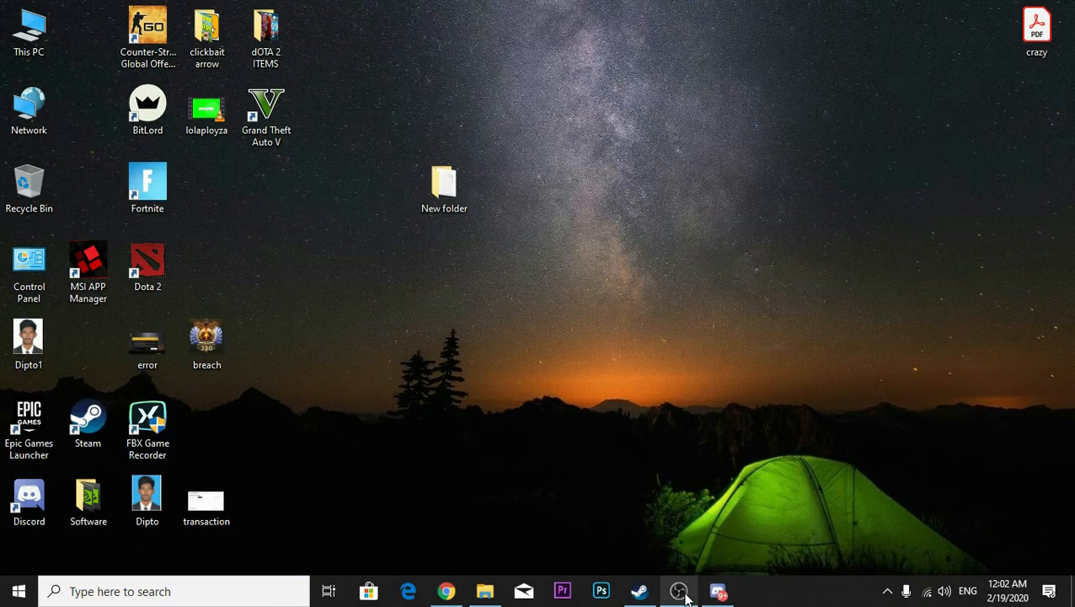
Restore OBS and open the Display Capture properties to check Display 1
{"action": "left_click", "coordinate": [679, 590]}
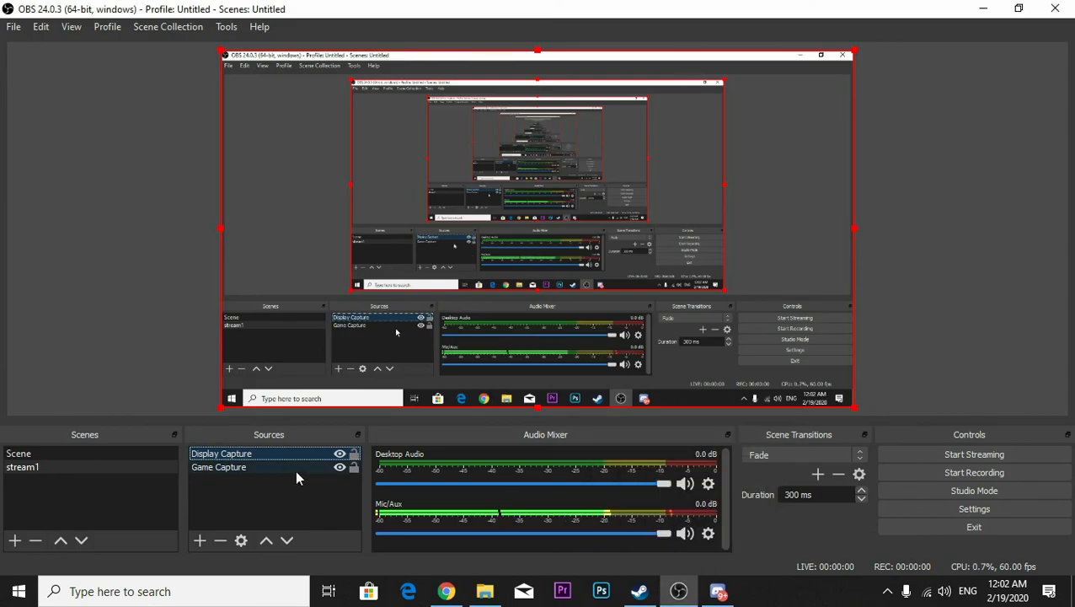
{"action": "double_click", "coordinate": [220, 453]}
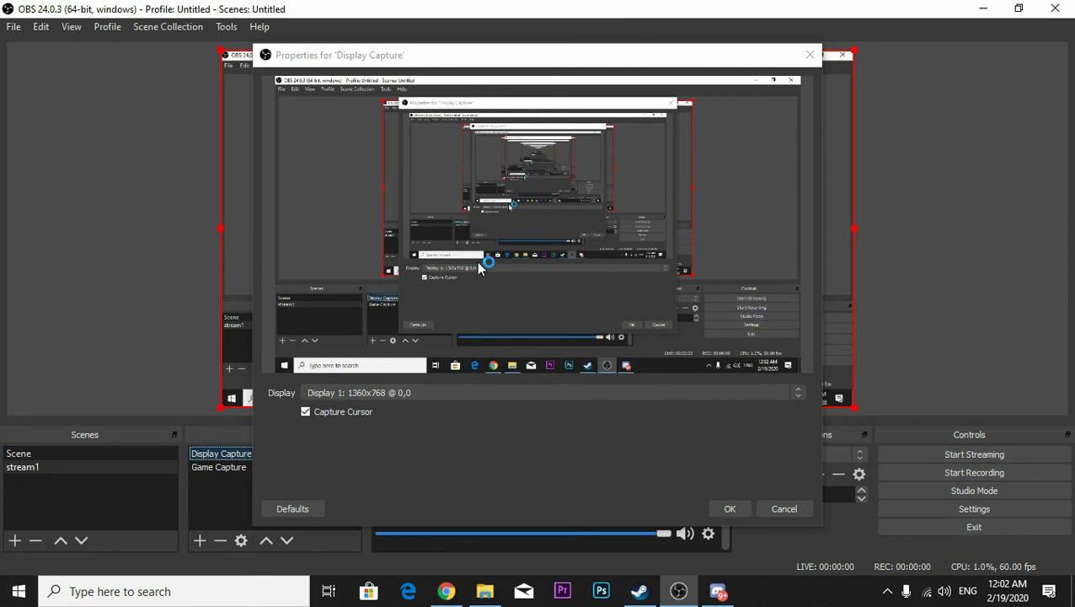
{"action": "mouse_move", "coordinate": [679, 140]}
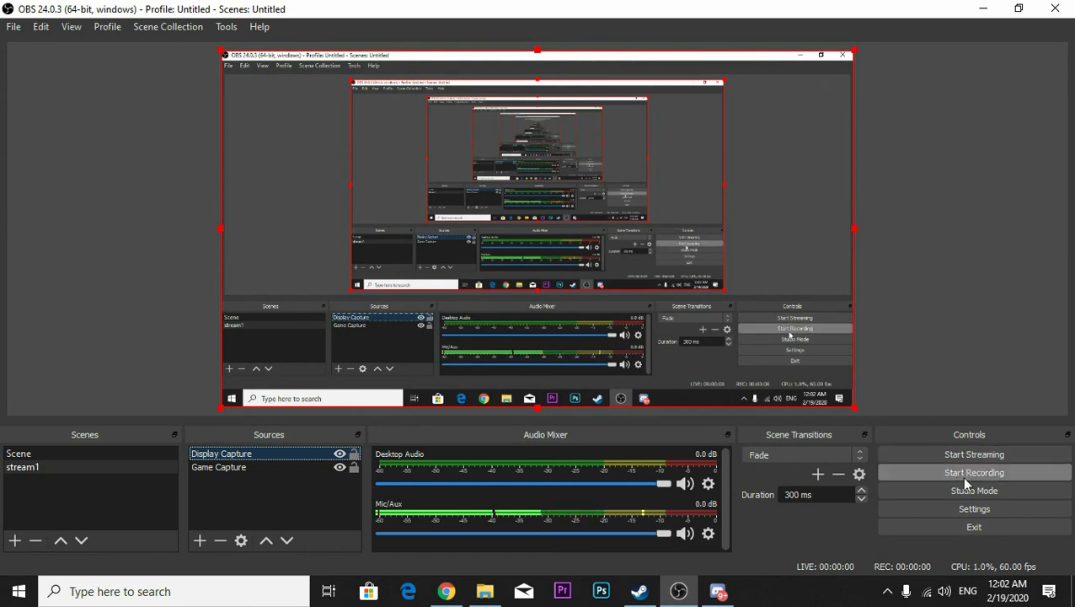
Start a test recording, refresh the desktop, and return to OBS
{"action": "left_click", "coordinate": [974, 472]}
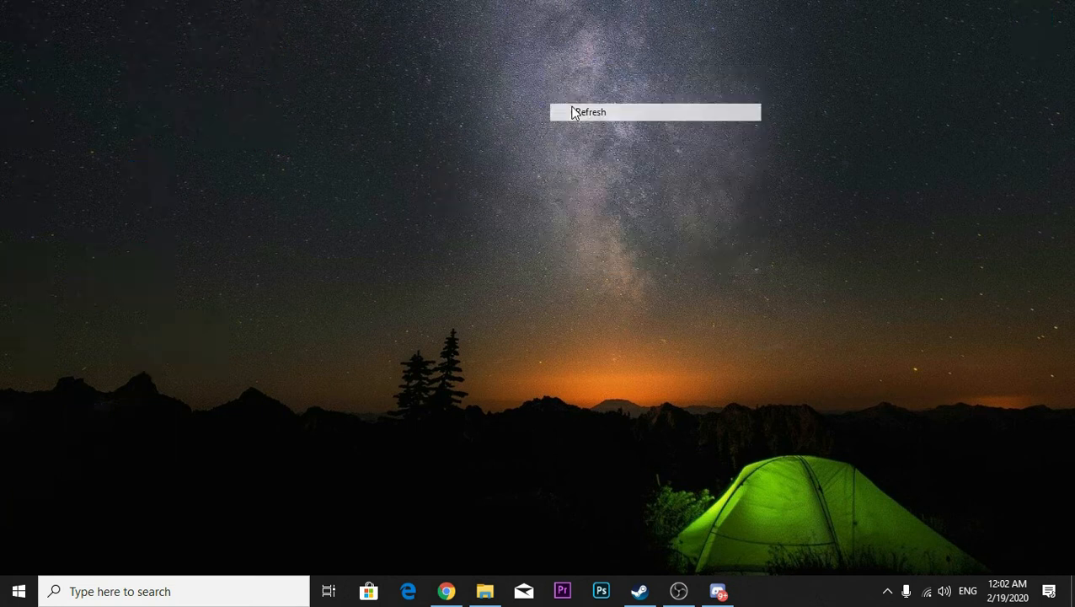
{"action": "left_click", "coordinate": [584, 112]}
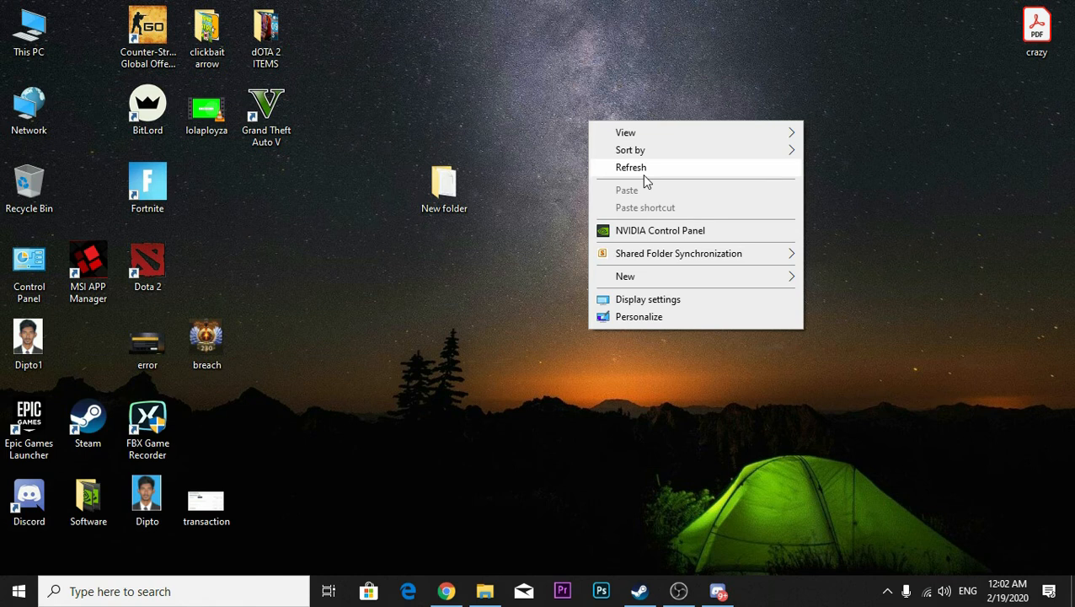
{"action": "mouse_move", "coordinate": [674, 587]}
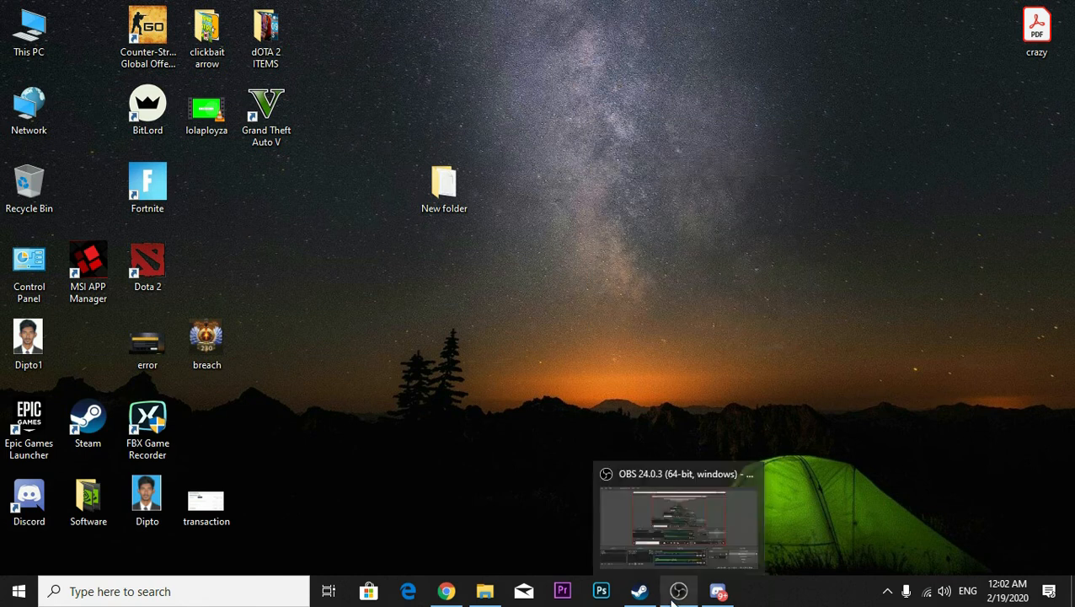
{"action": "left_click", "coordinate": [678, 591]}
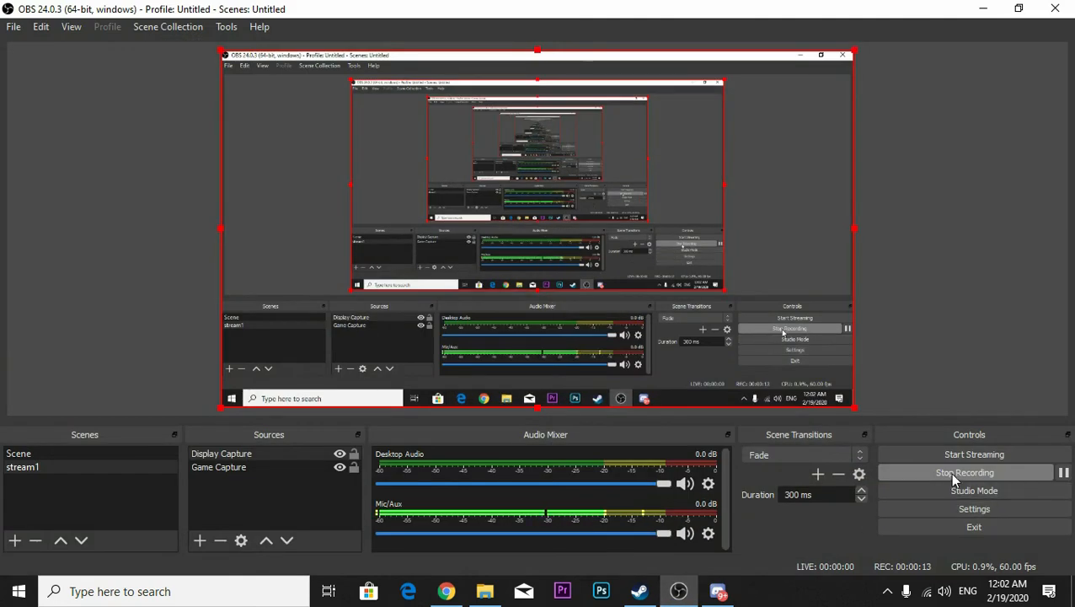
{"action": "left_click", "coordinate": [964, 472]}
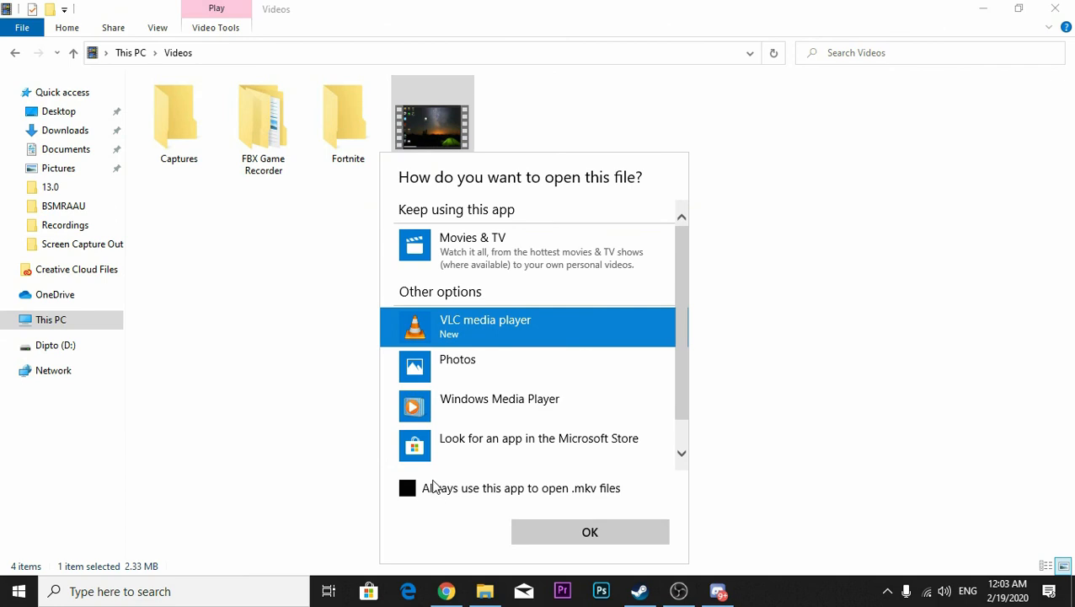
{"action": "left_click", "coordinate": [589, 531]}
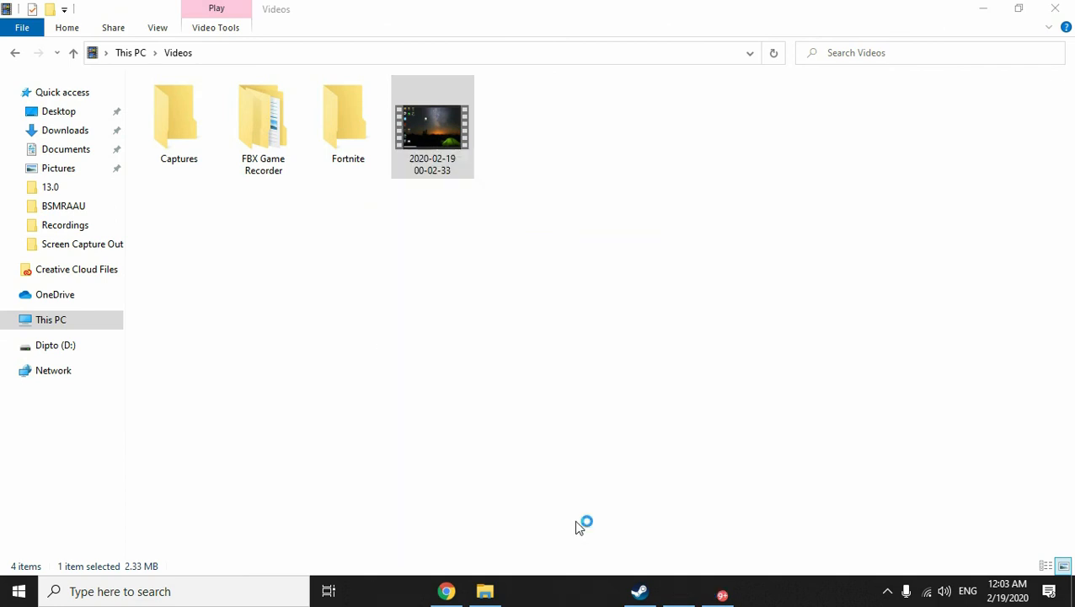
{"action": "double_click", "coordinate": [432, 118]}
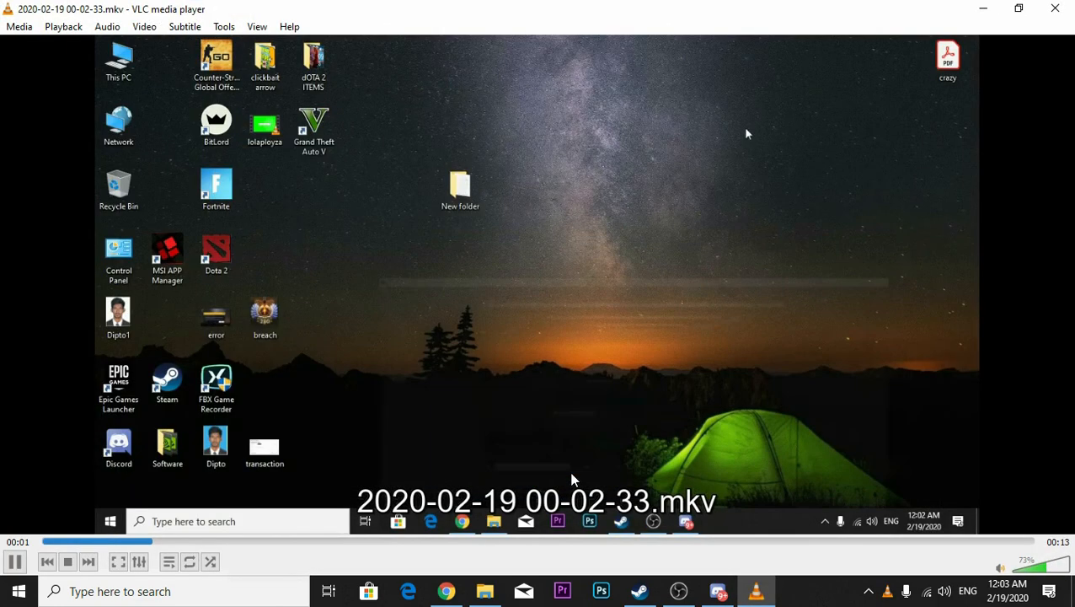